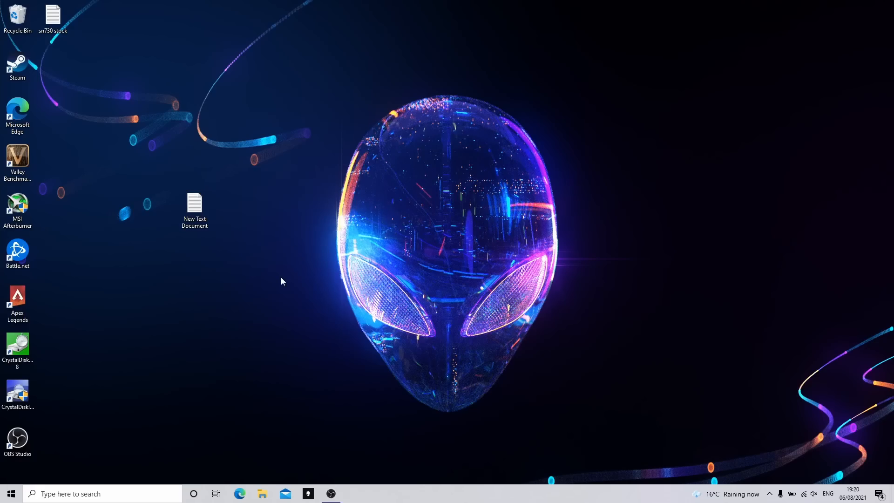
pyautogui.moveTo(142, 385)
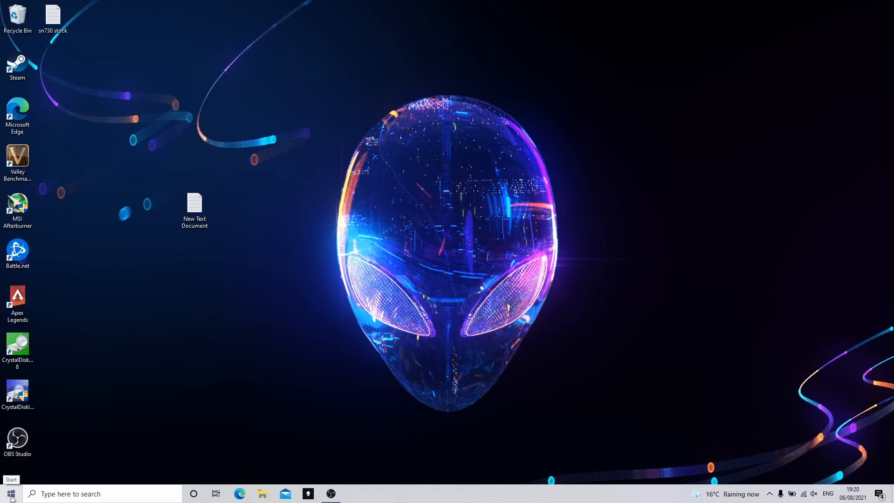
# Bring Disk 0 online by initializing it with a GPT partition table from the Start tools menu
pyautogui.rightClick(8, 494)
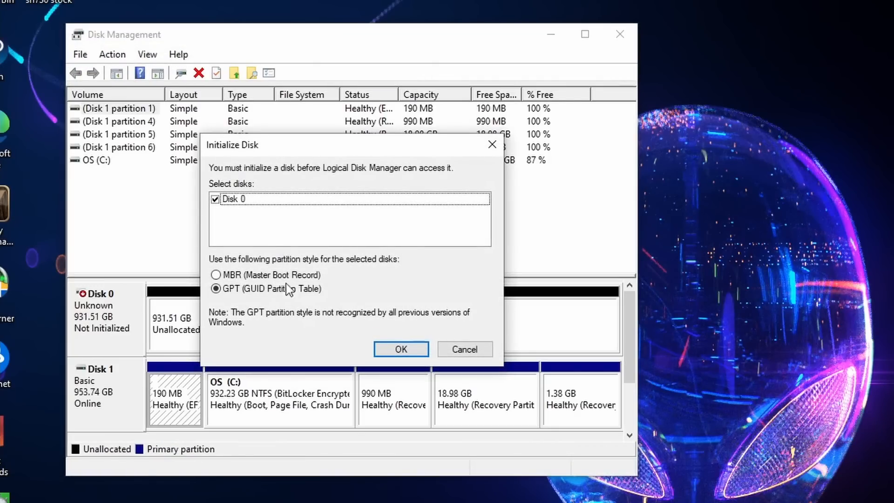
pyautogui.moveTo(364, 188)
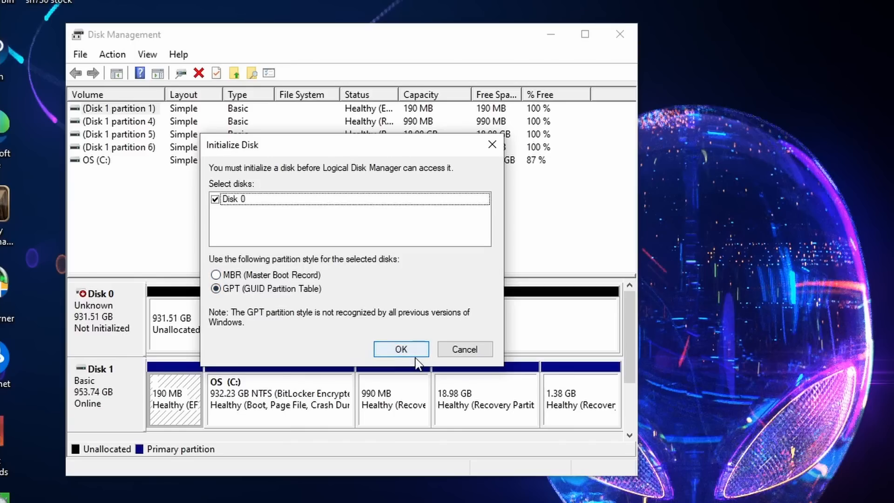
pyautogui.click(400, 350)
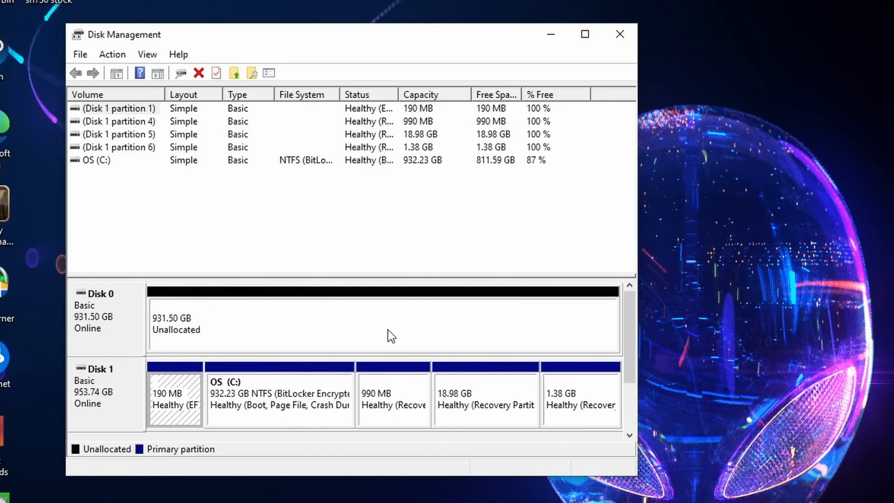
# Create a maximum-size NTFS simple volume on Disk 0, drive letter D, label Gen4, quick format
pyautogui.rightClick(390, 334)
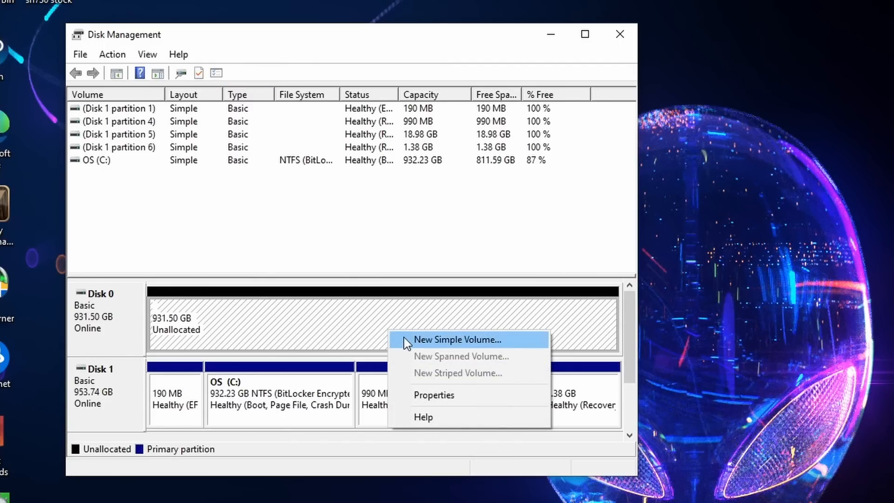
pyautogui.click(456, 339)
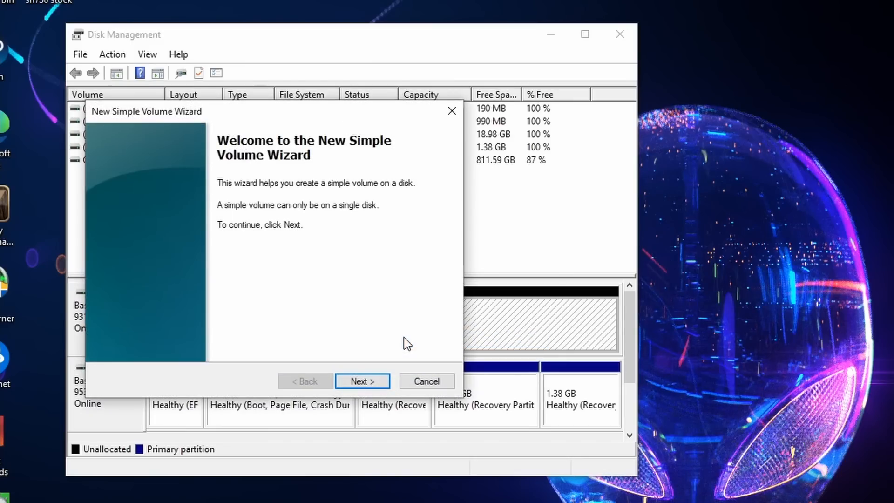
pyautogui.click(362, 381)
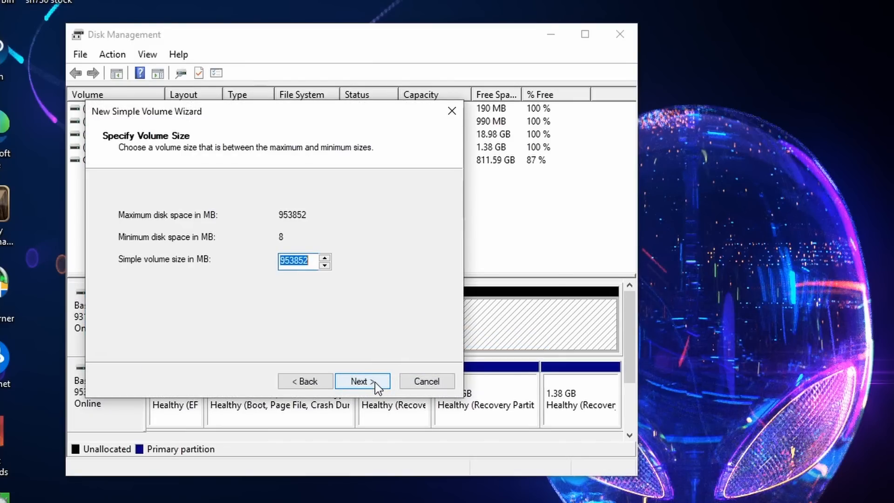
pyautogui.click(363, 381)
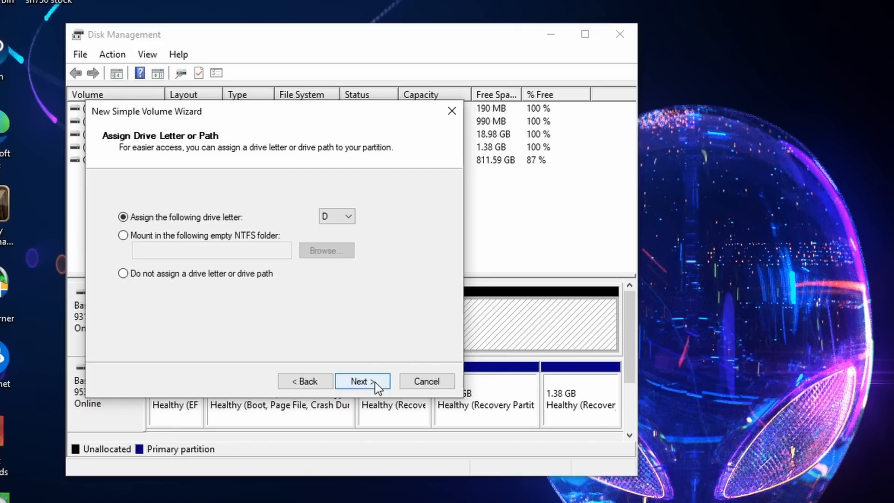
pyautogui.click(361, 381)
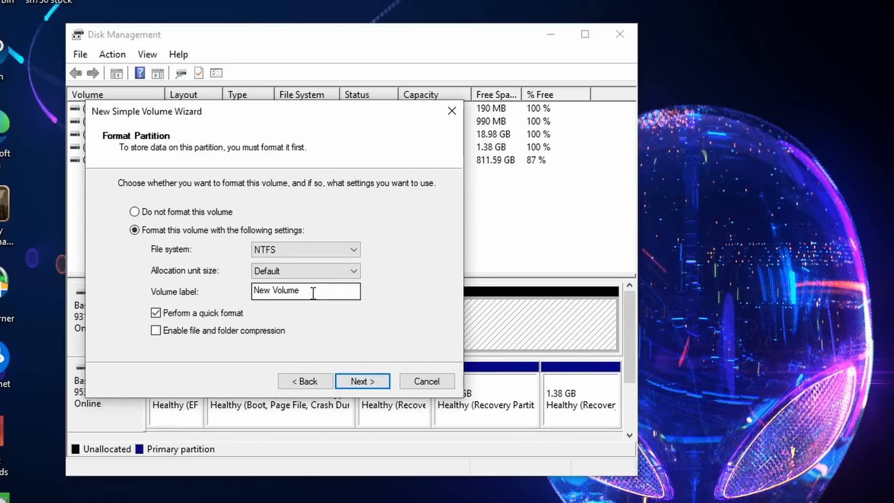
pyautogui.write('G')
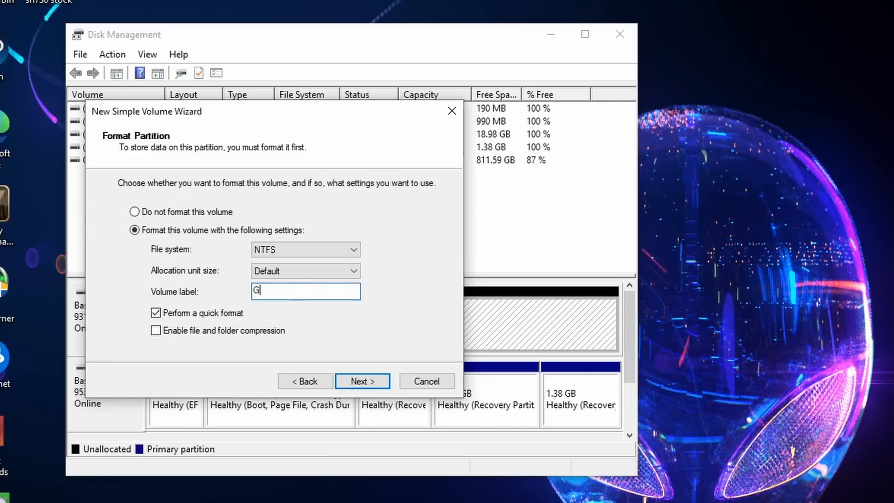
pyautogui.write('en4')
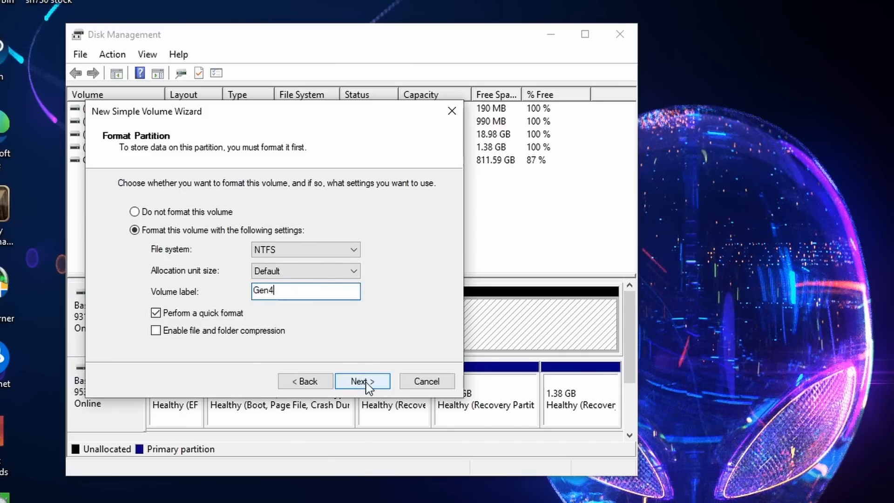
pyautogui.click(362, 381)
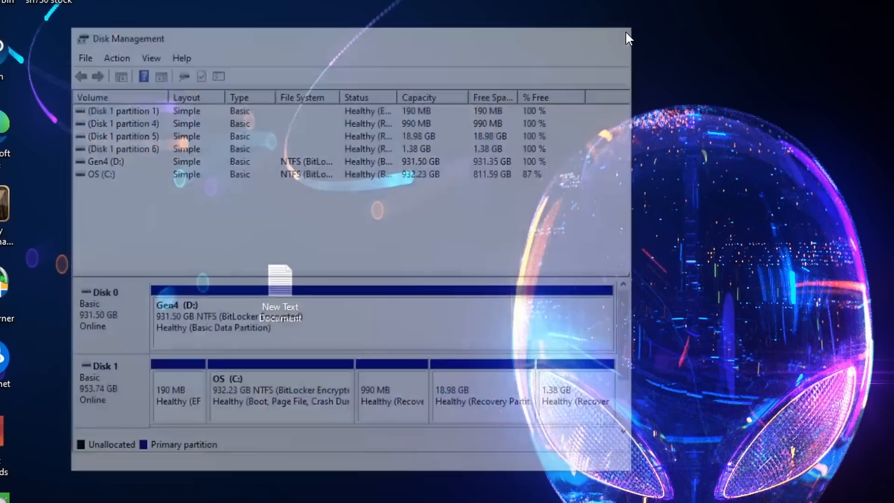
# Close Disk Management so CrystalDiskInfo can show the new WD NVMe D: drive's health and 41 °C
pyautogui.click(624, 38)
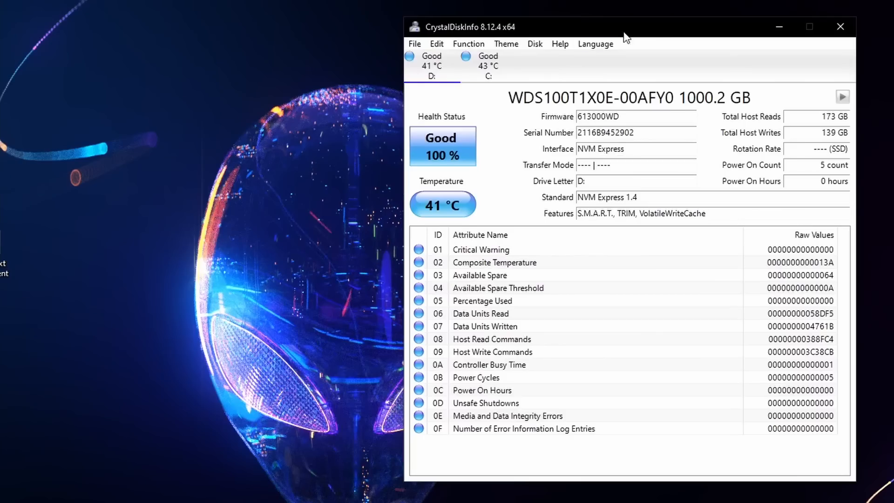
pyautogui.moveTo(446, 91)
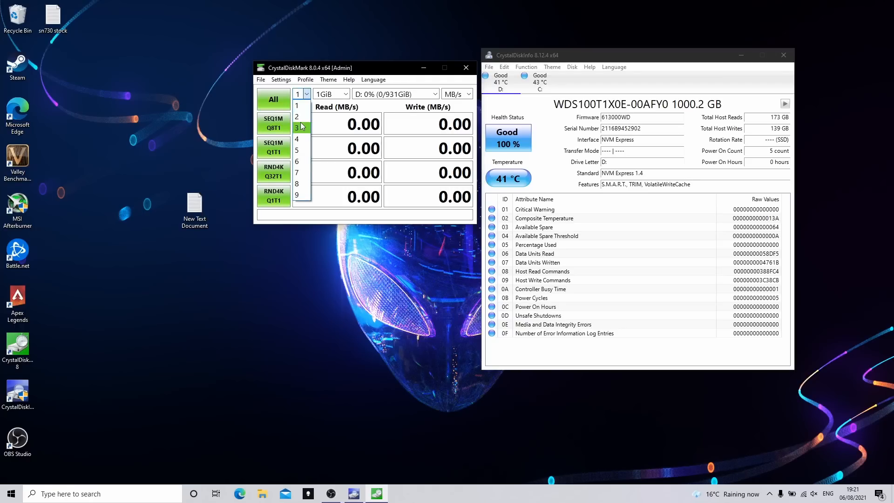
# Run all four CrystalDiskMark tests on D: with the run count set to 3
pyautogui.click(297, 128)
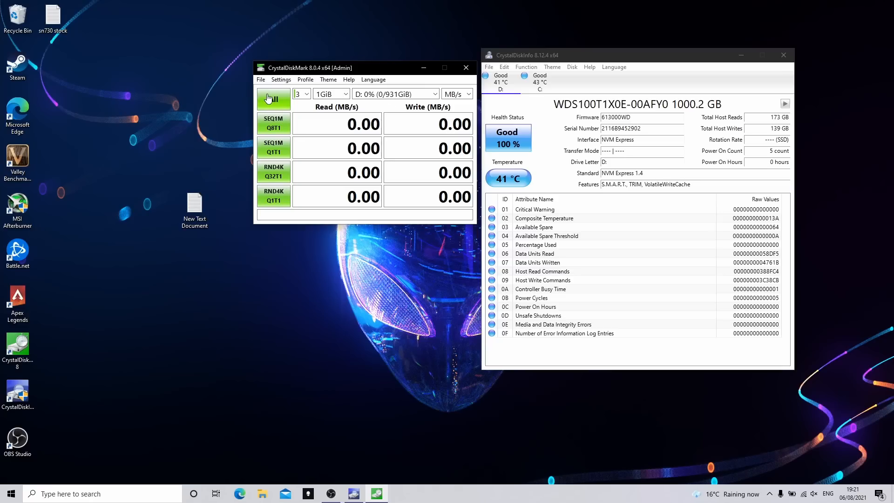
pyautogui.click(273, 99)
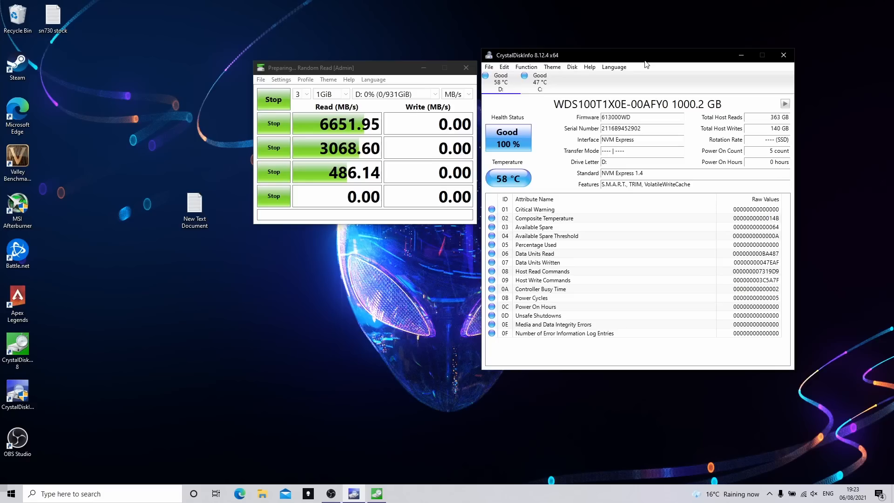
pyautogui.moveTo(451, 251)
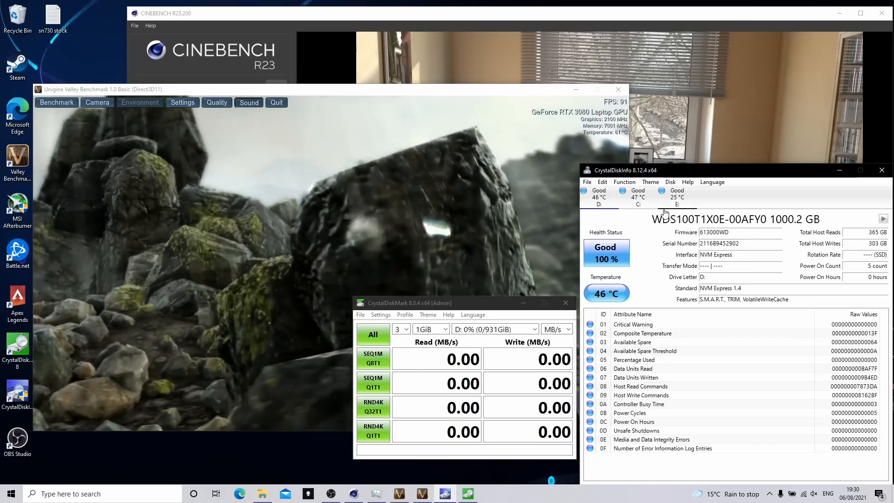
# Restart the full CrystalDiskMark run on D: while Unigine Valley loads the system
pyautogui.click(373, 335)
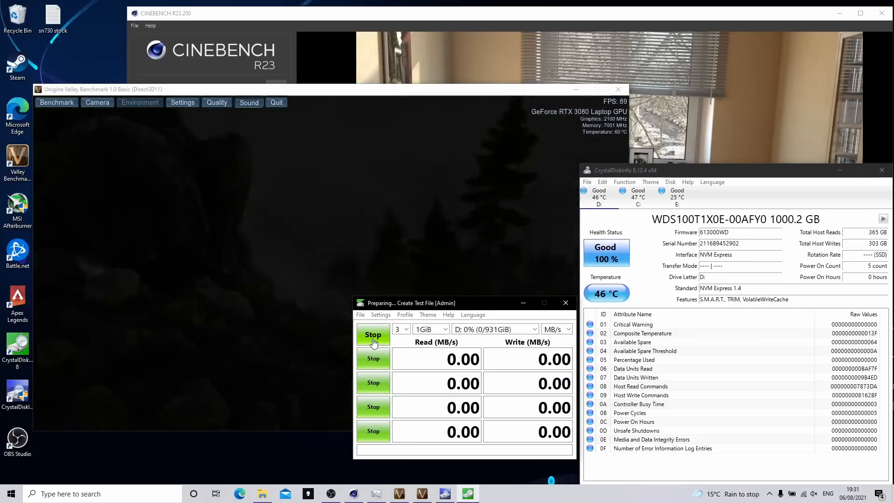